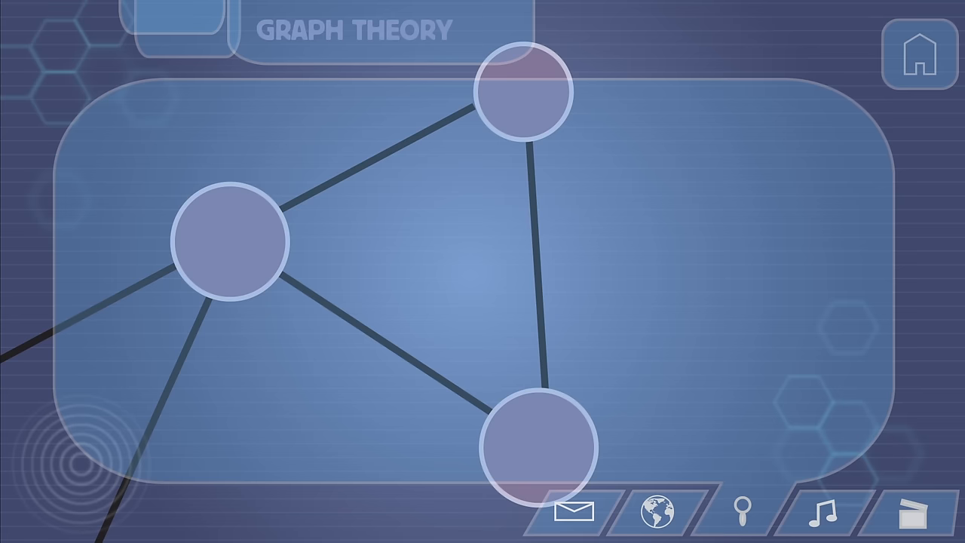
{"action": "left_click", "coordinate": [392, 151]}
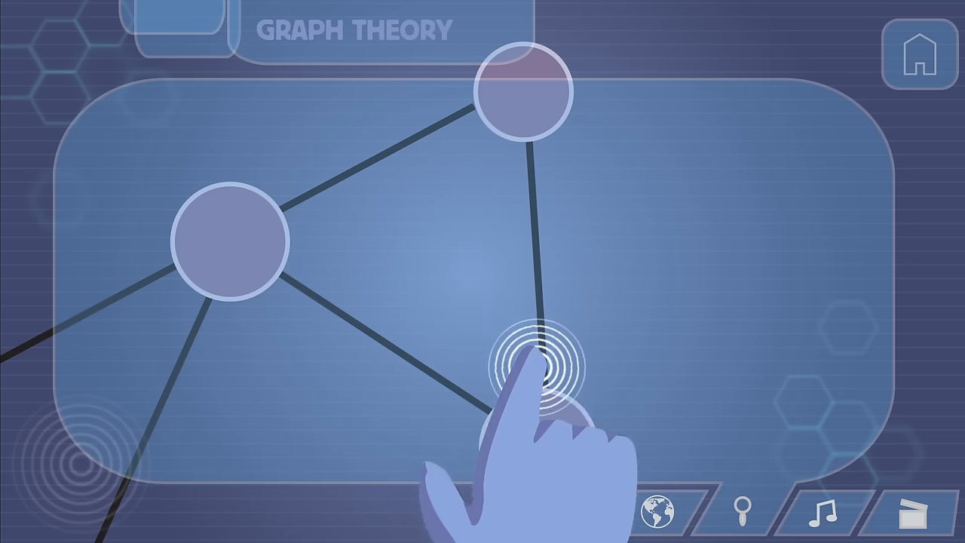
{"action": "left_click", "coordinate": [535, 359]}
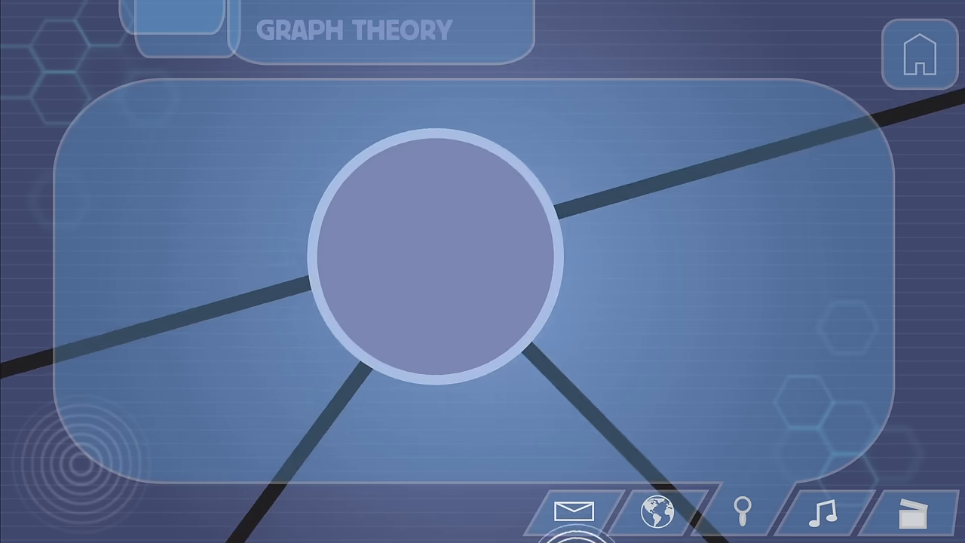